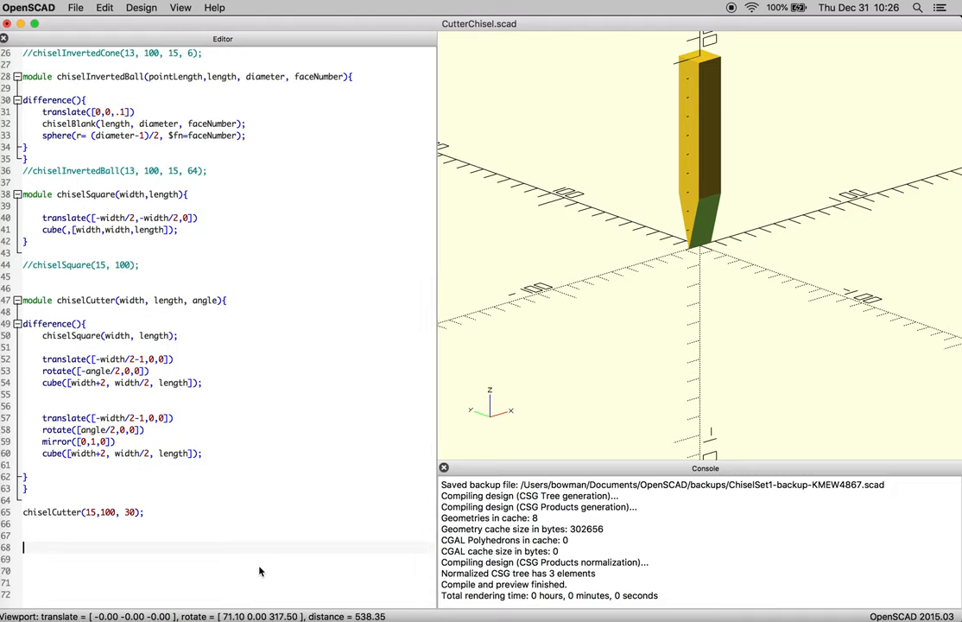
Step: Select the chiselCutter module body to duplicate it as chiselButcher
{"action": "left_click_drag", "start_coordinate": [43, 383], "coordinate": [204, 452]}
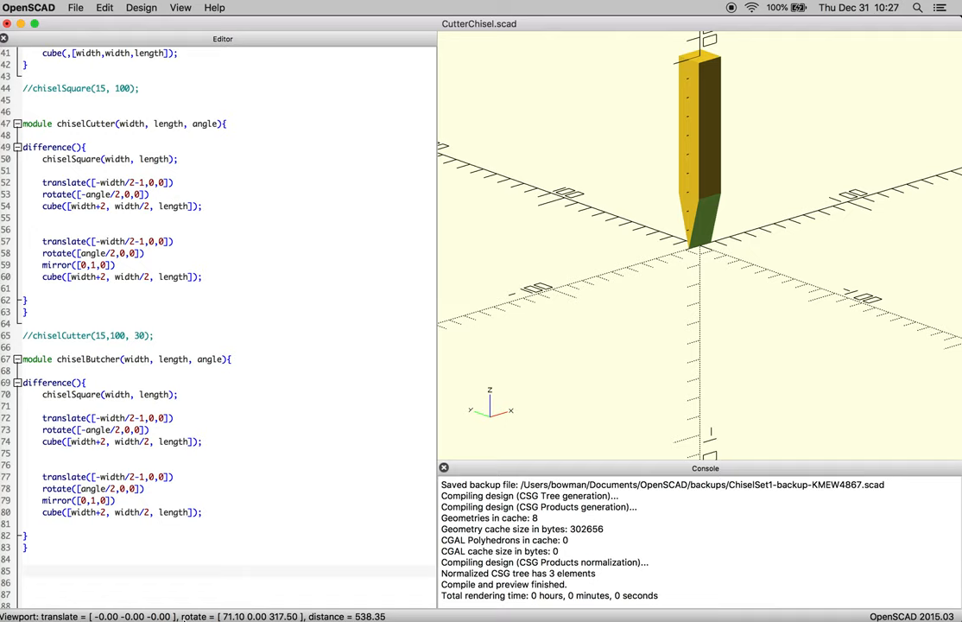
Step: Add a chiselButcher(15, 100, 60) call below the module and preview the bar
{"action": "double_click", "coordinate": [76, 357]}
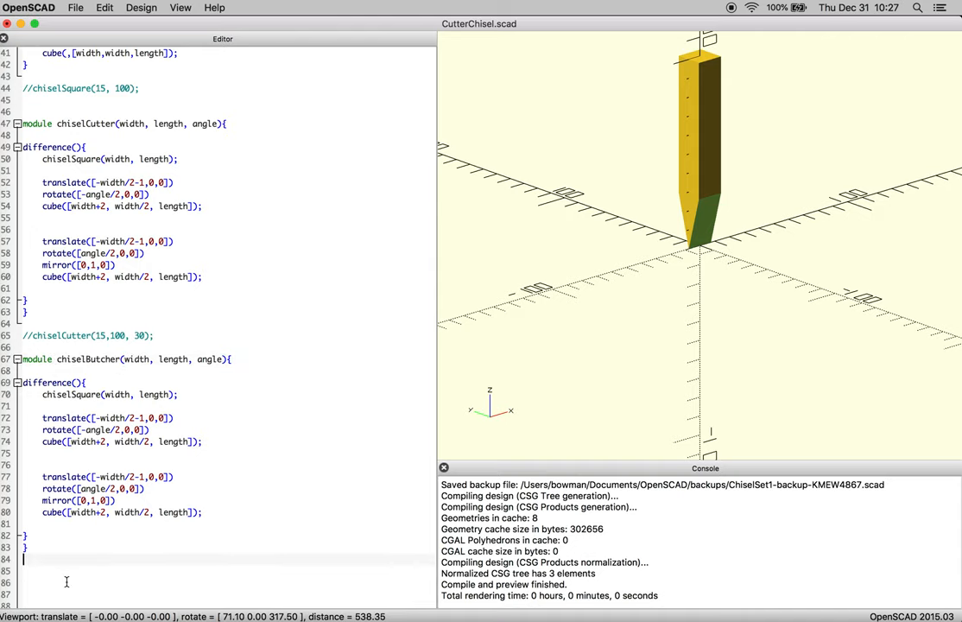
{"action": "type", "text": "chiselButcher("}
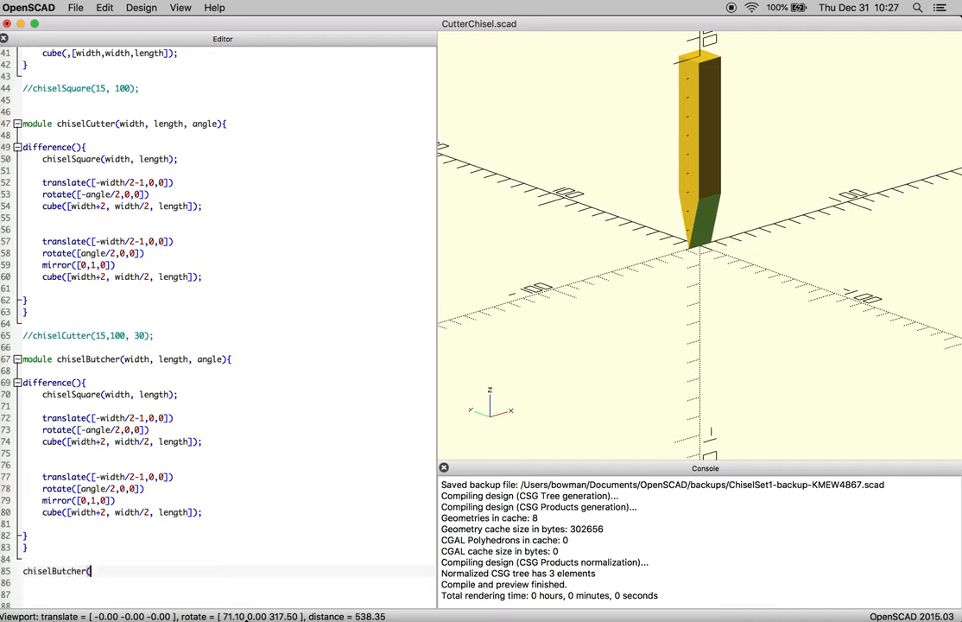
{"action": "type", "text": "(15"}
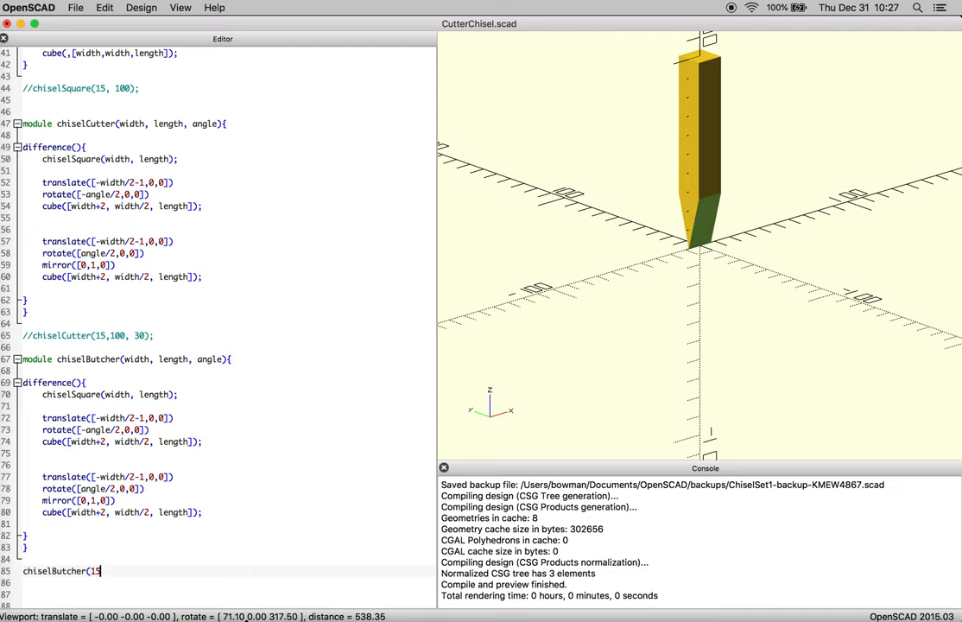
{"action": "type", "text": ",100"}
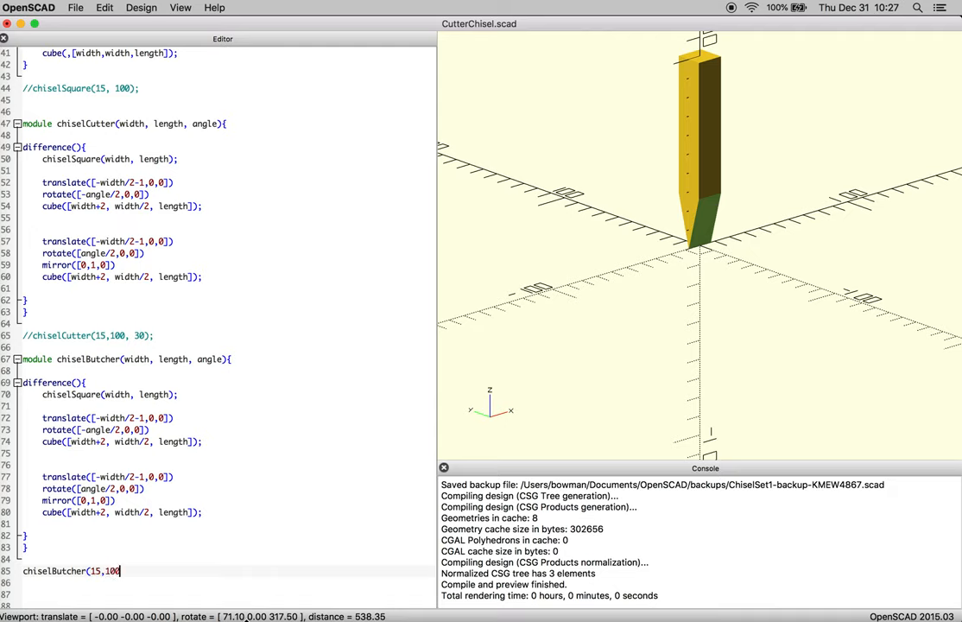
{"action": "type", "text": ", 60);"}
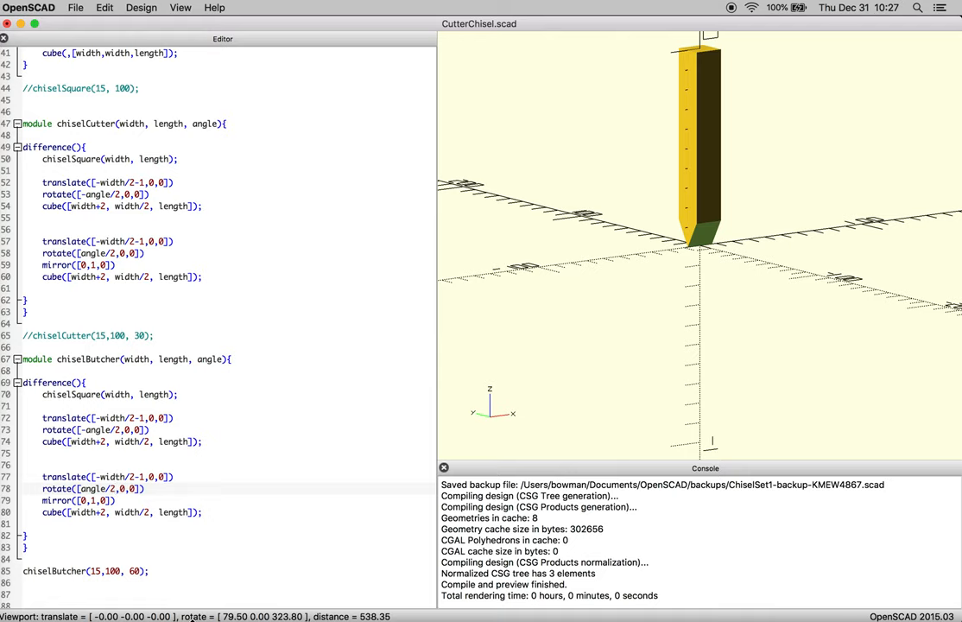
Step: Change the second rotate to angle/2+90 and inspect the highlighted cutting block
{"action": "type", "text": "+"}
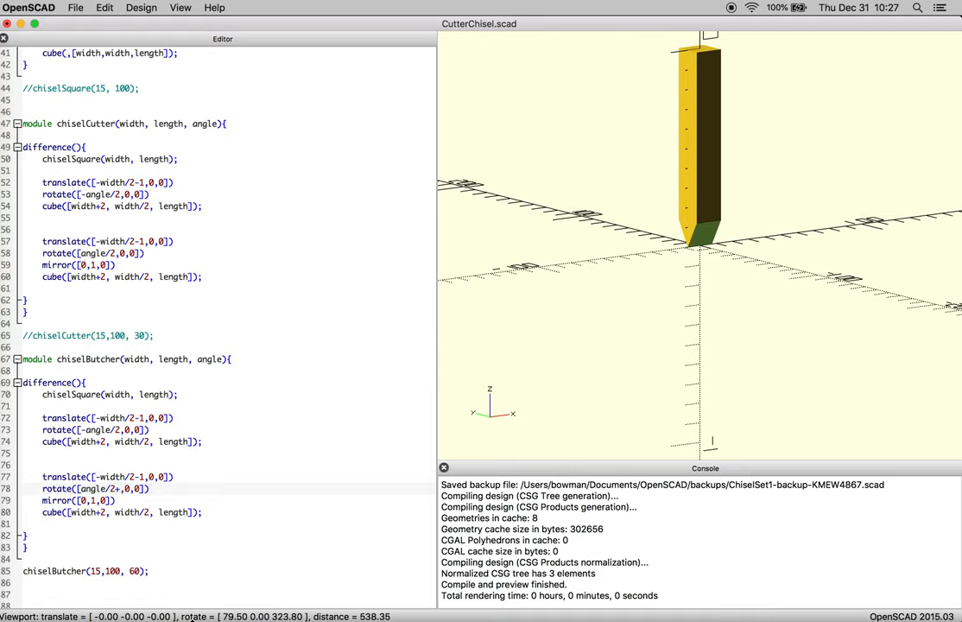
{"action": "type", "text": "90"}
{"action": "left_click", "coordinate": [123, 511]}
{"action": "type", "text": "#"}
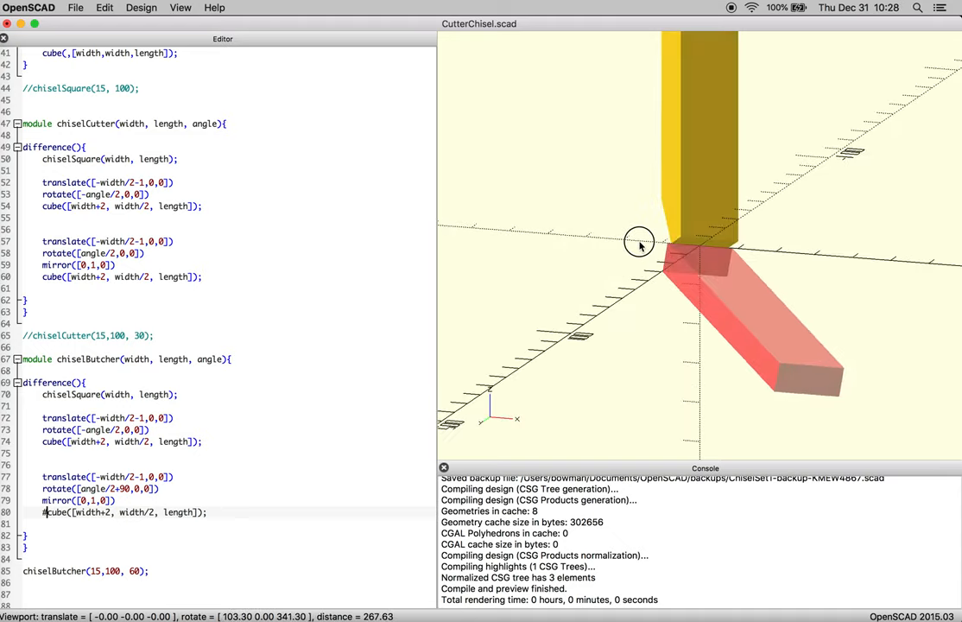
{"action": "left_click_drag", "start_coordinate": [639, 242], "coordinate": [705, 242]}
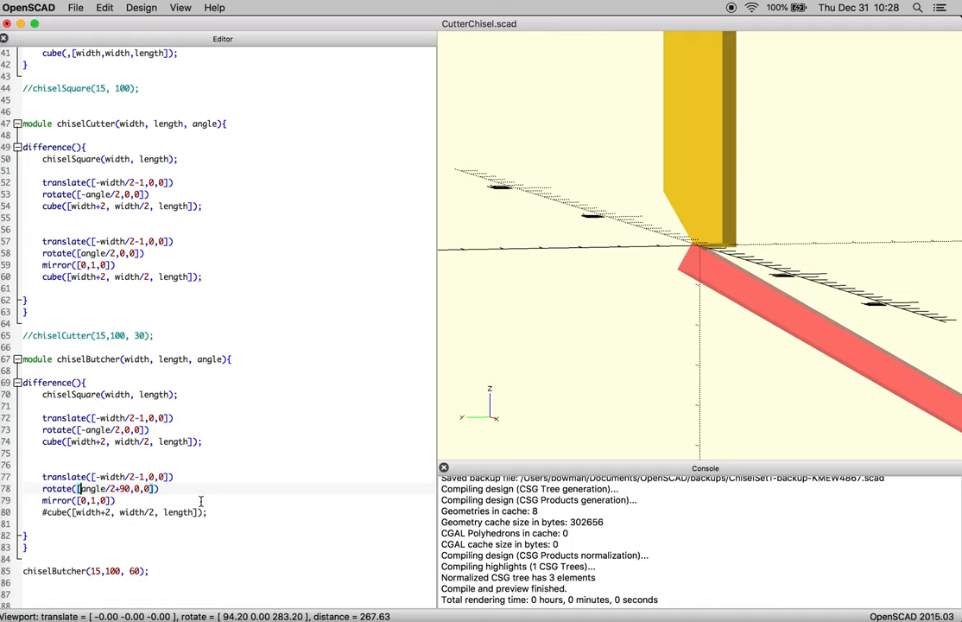
{"action": "mouse_move", "coordinate": [509, 347]}
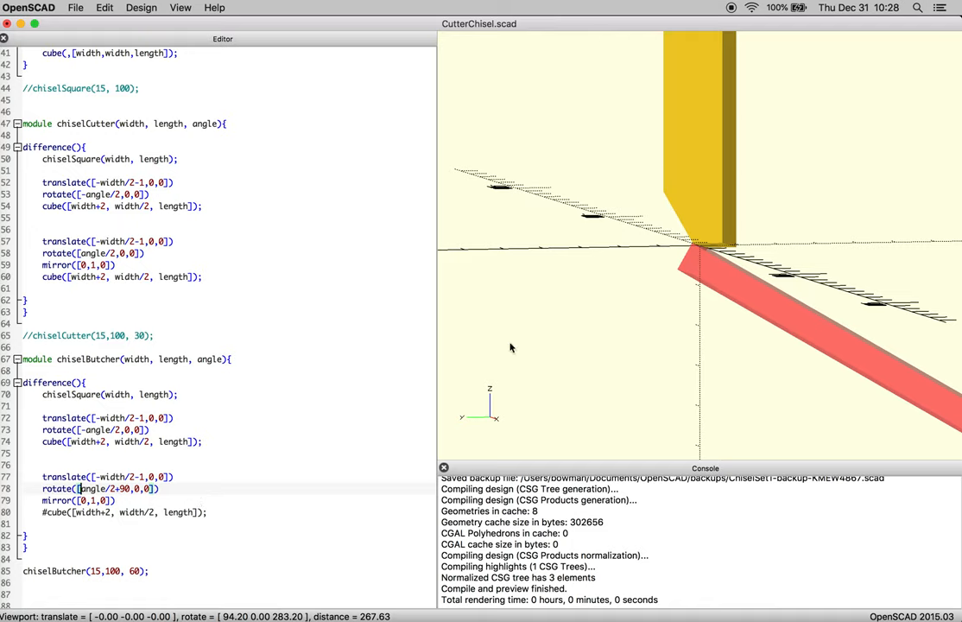
{"action": "mouse_move", "coordinate": [694, 248]}
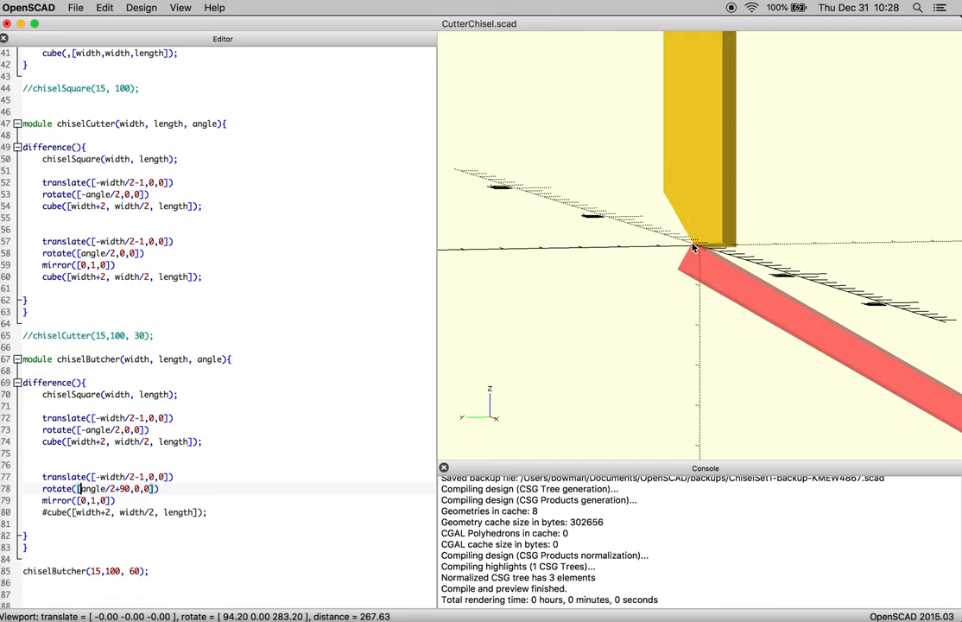
{"action": "mouse_move", "coordinate": [888, 363]}
{"action": "type", "text": "-"}
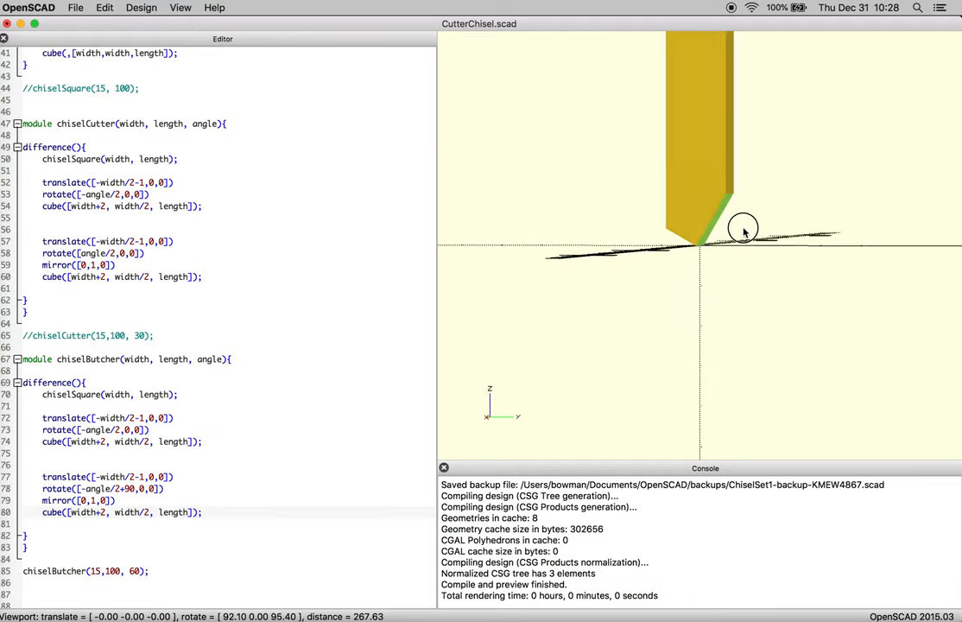
Step: Orbit the model to examine the angled cut face with angle 120
{"action": "left_click_drag", "start_coordinate": [742, 228], "coordinate": [720, 216]}
{"action": "type", "text": "9"}
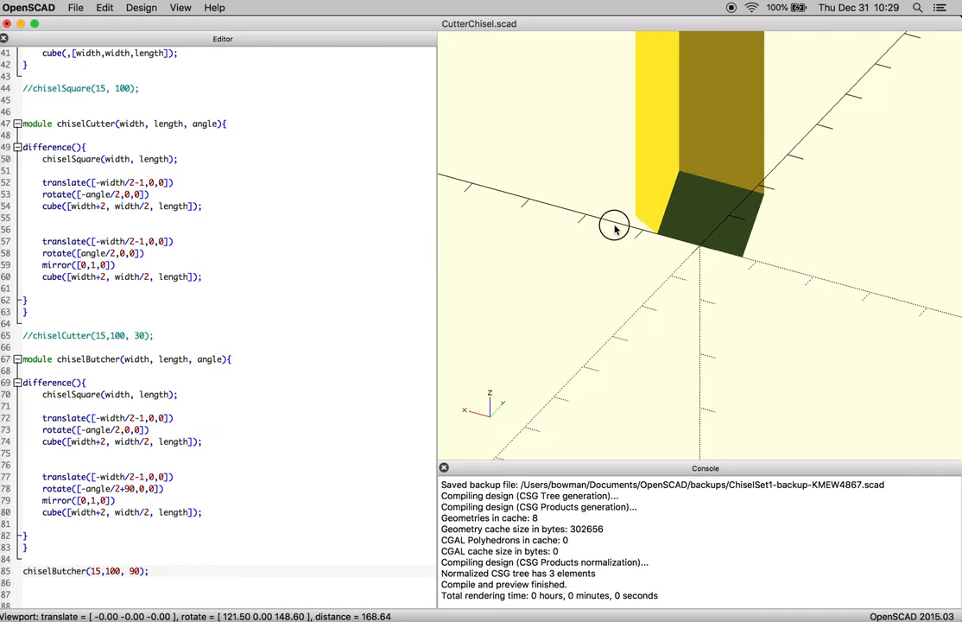
{"action": "left_click_drag", "start_coordinate": [613, 225], "coordinate": [642, 239]}
{"action": "type", "text": "#"}
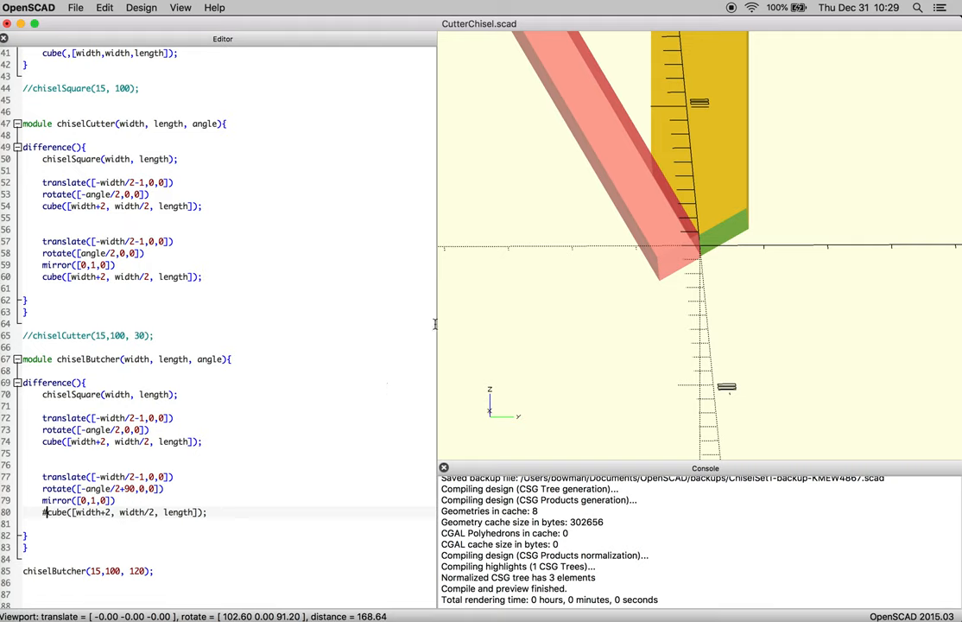
Step: Orbit the view to check the whole bar and the highlighted cutter block
{"action": "scroll", "scroll_direction": "down", "scroll_amount": 3}
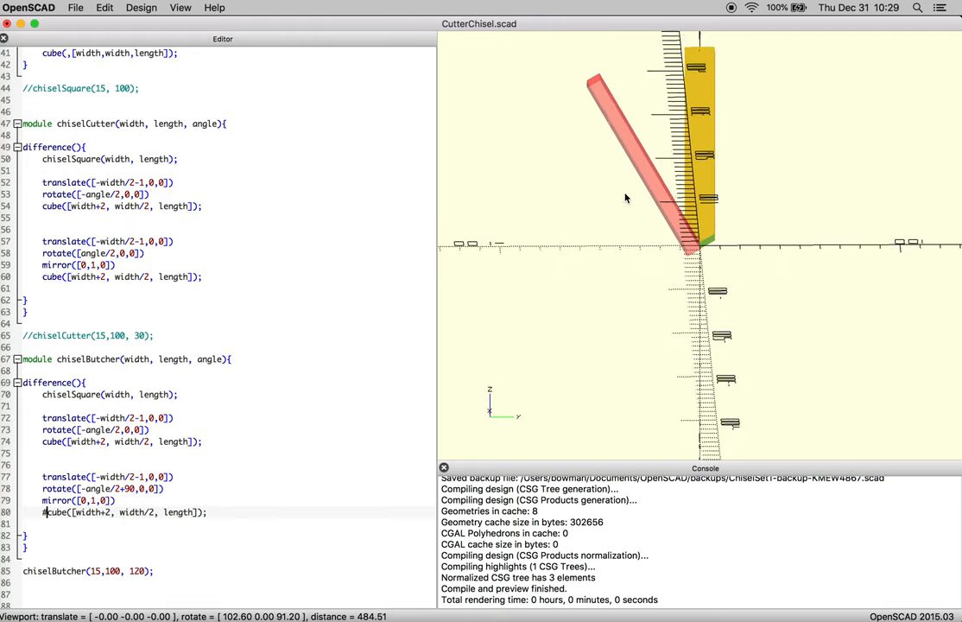
{"action": "left_click_drag", "start_coordinate": [625, 197], "coordinate": [704, 133]}
{"action": "type", "text": "6"}
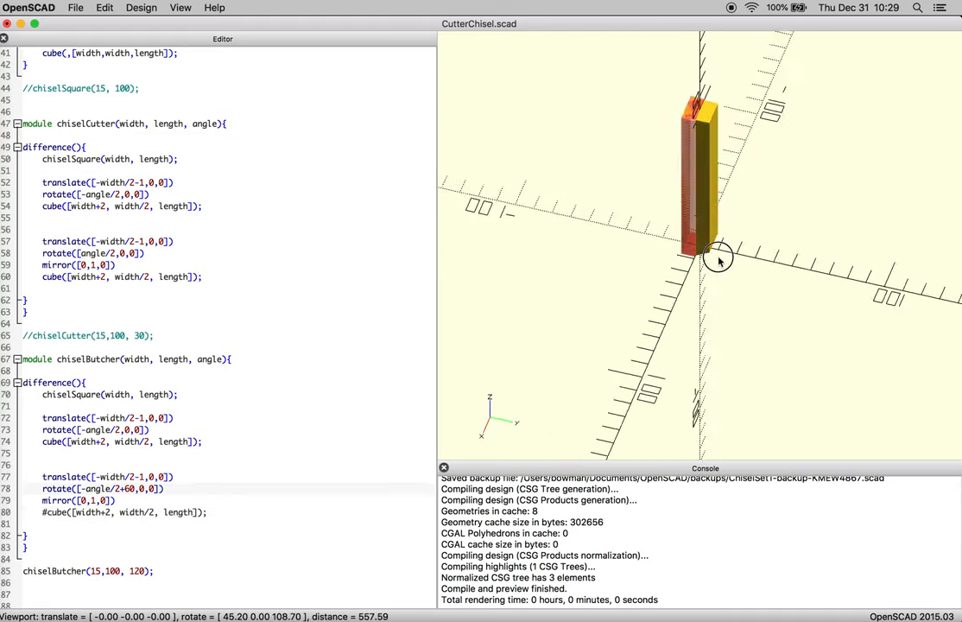
{"action": "left_click_drag", "start_coordinate": [720, 259], "coordinate": [744, 216]}
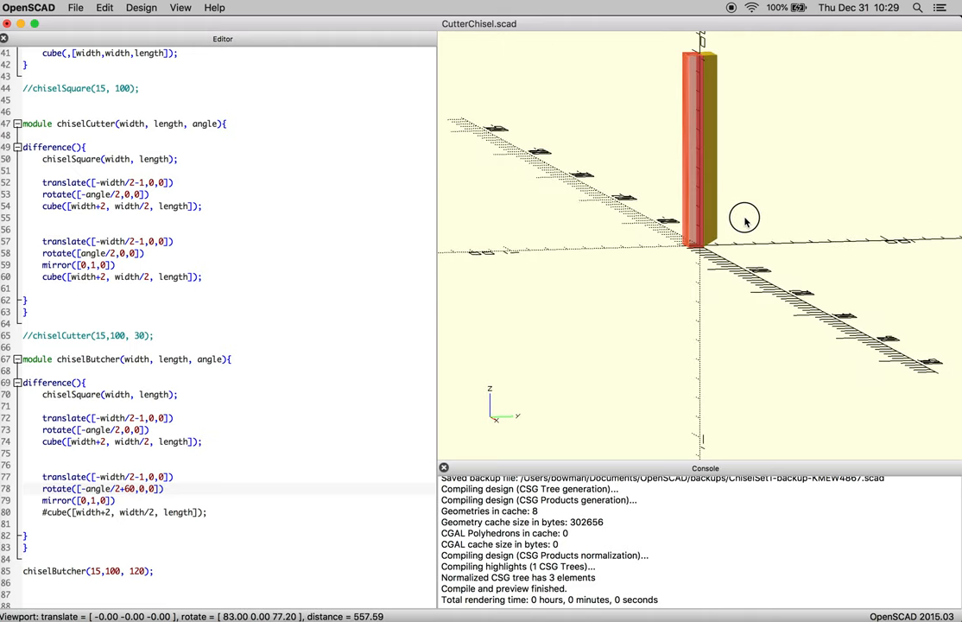
{"action": "mouse_move", "coordinate": [338, 473]}
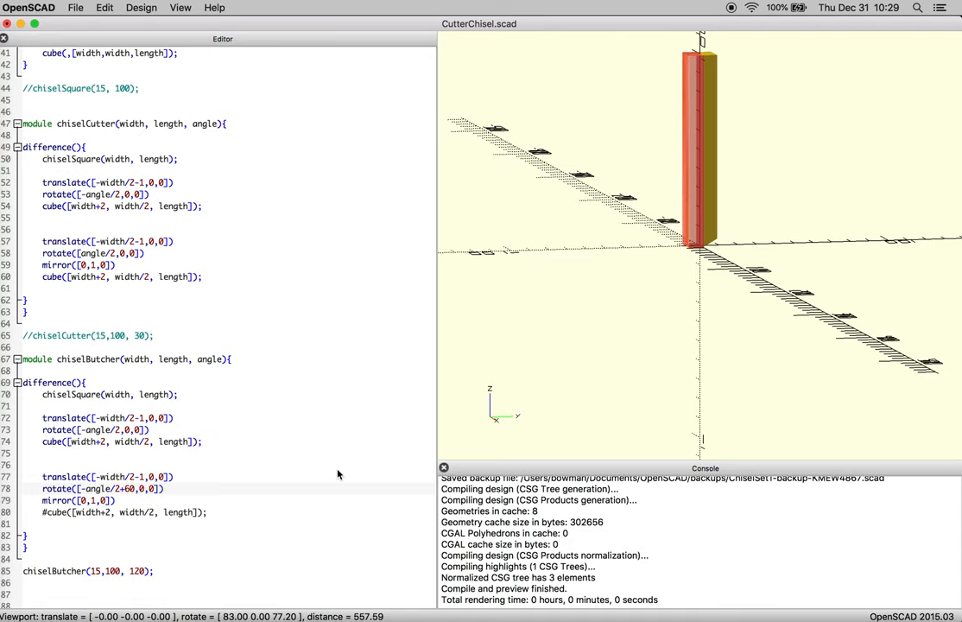
{"action": "mouse_move", "coordinate": [741, 79]}
{"action": "type", "text": "9"}
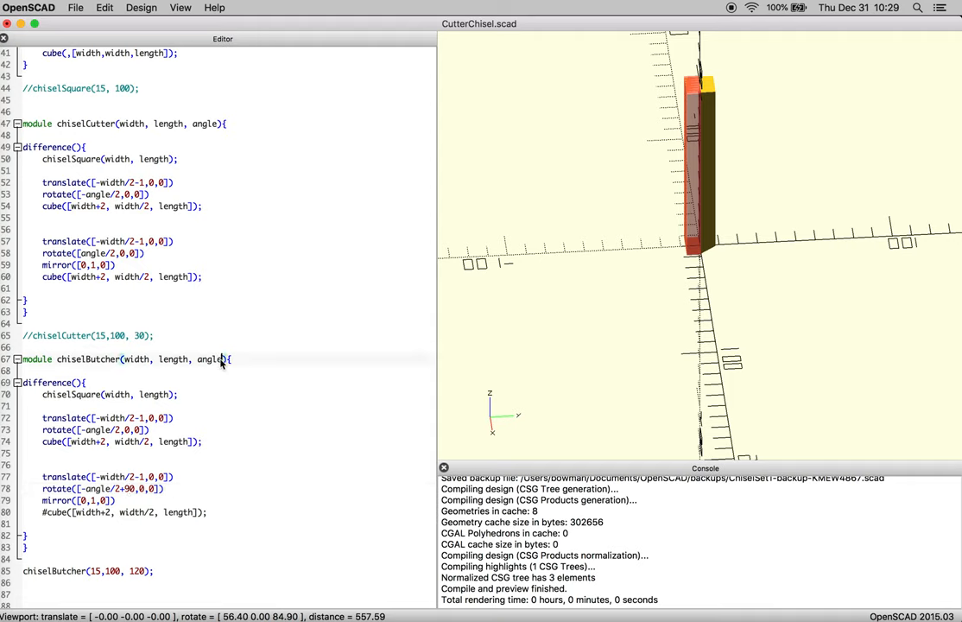
Step: Add a butcherAngle parameter used in the second rotate and pass 60 for it in the call
{"action": "type", "text": ","}
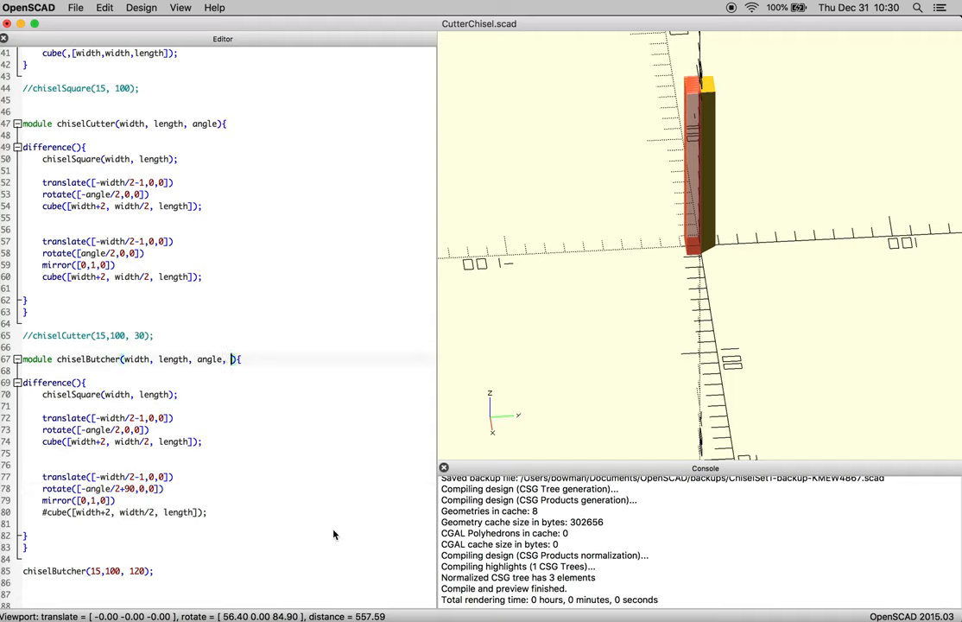
{"action": "type", "text": "buth"}
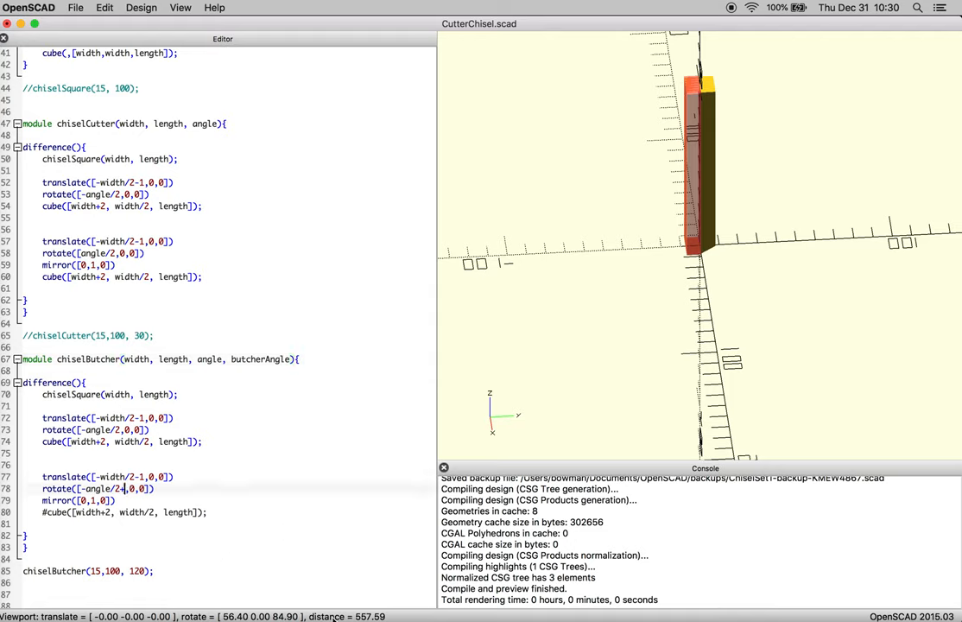
{"action": "type", "text": "+butcherAngle"}
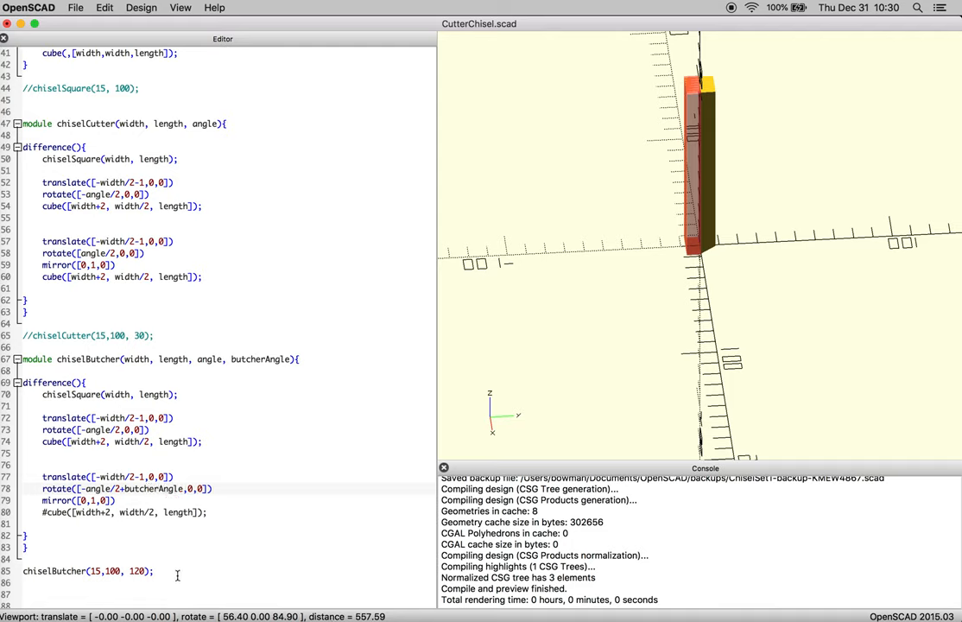
{"action": "type", "text": ","}
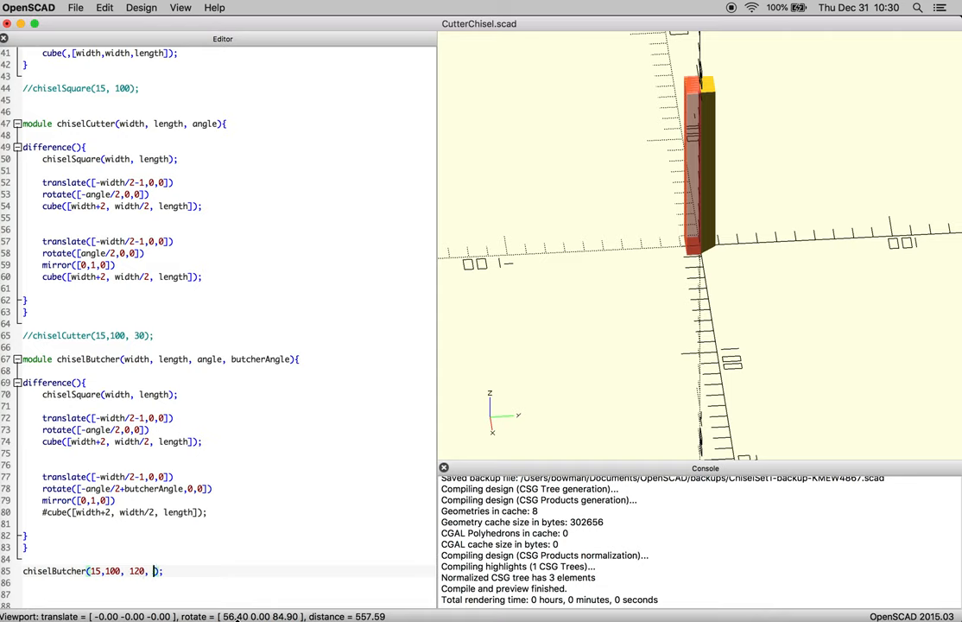
{"action": "type", "text": "90"}
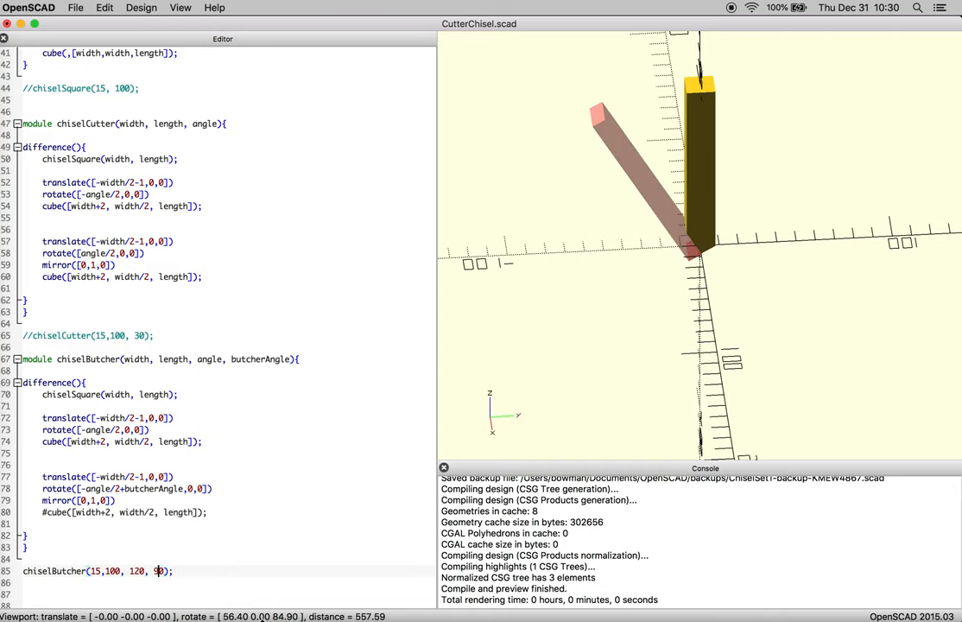
{"action": "type", "text": "60"}
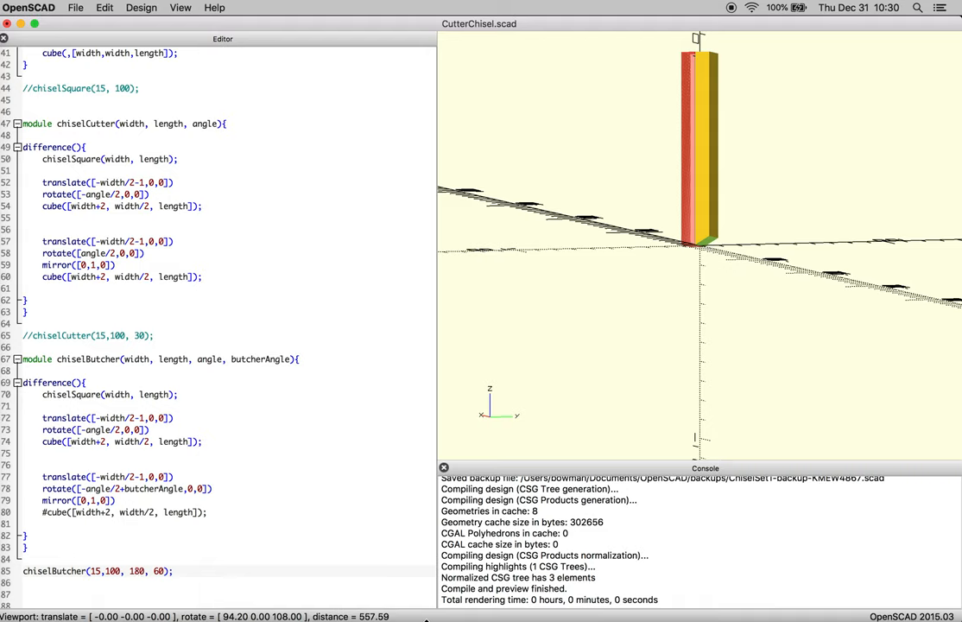
Step: Refresh the preview and inspect the angled cut at the bottom end of the bar
{"action": "left_click", "coordinate": [131, 570]}
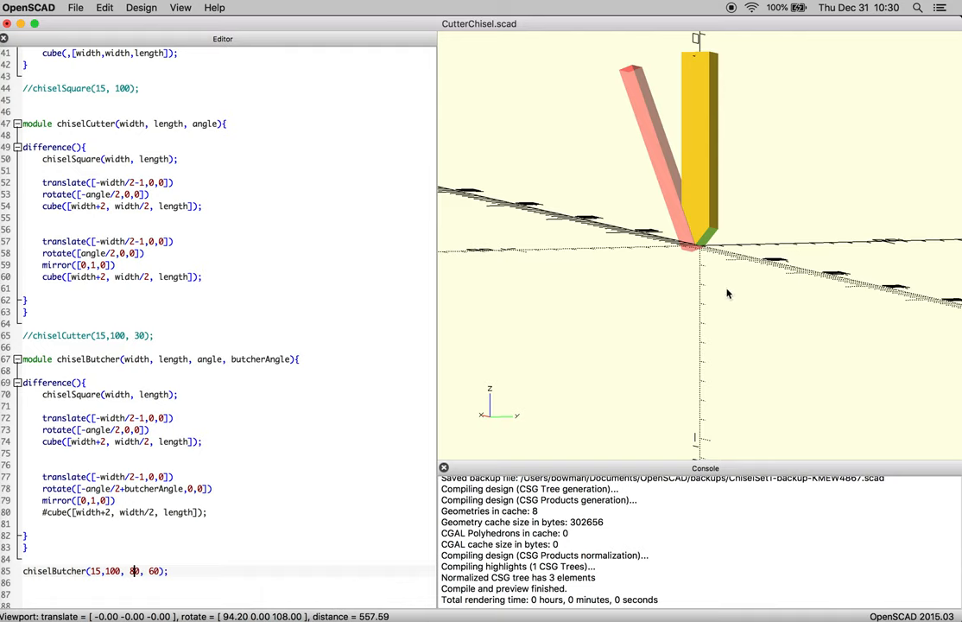
{"action": "left_click_drag", "start_coordinate": [728, 294], "coordinate": [707, 235]}
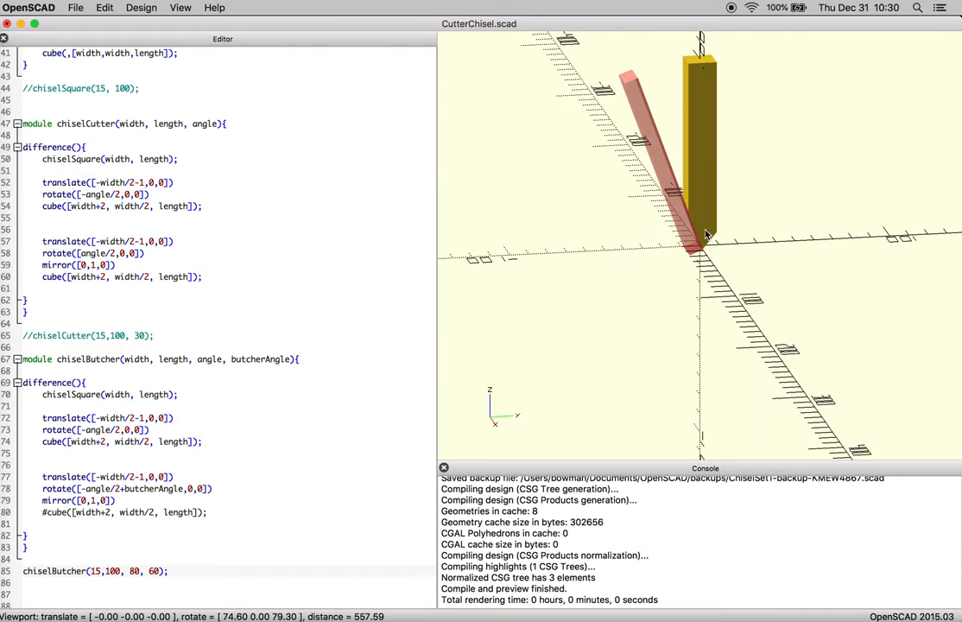
{"action": "left_click_drag", "start_coordinate": [708, 233], "coordinate": [596, 194]}
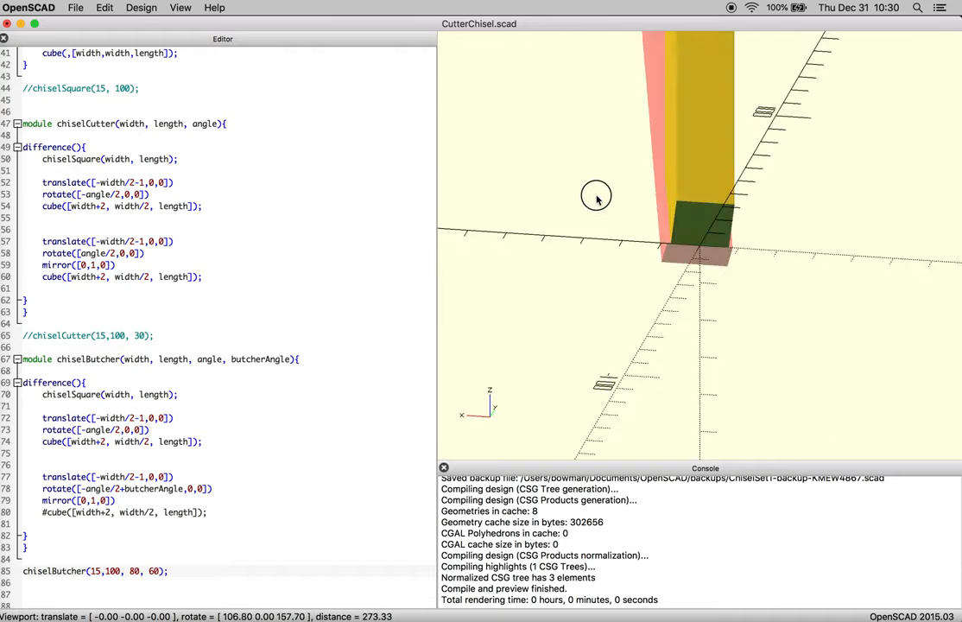
{"action": "left_click_drag", "start_coordinate": [596, 197], "coordinate": [653, 214]}
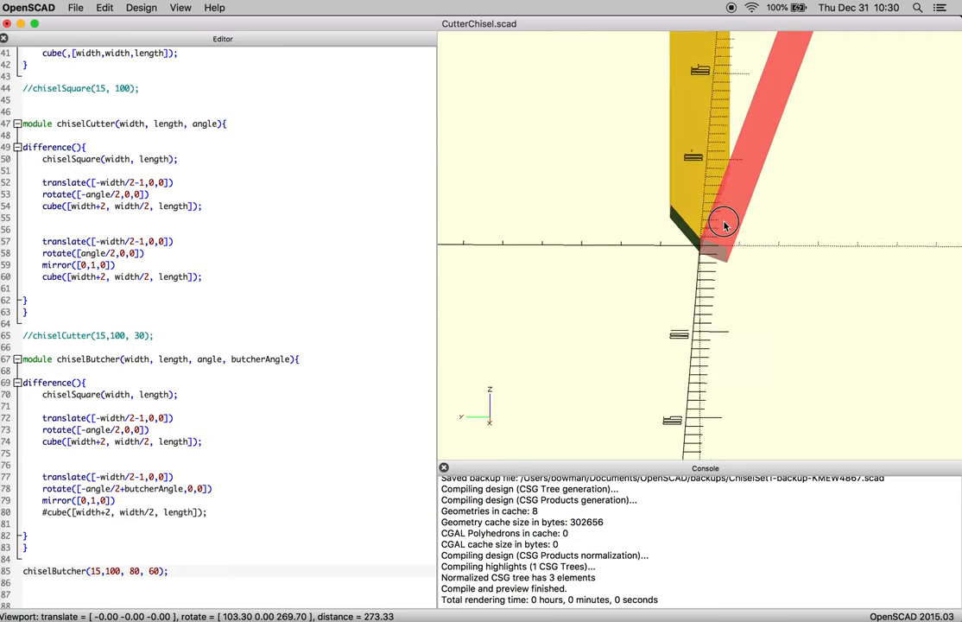
{"action": "left_click_drag", "start_coordinate": [725, 223], "coordinate": [763, 242]}
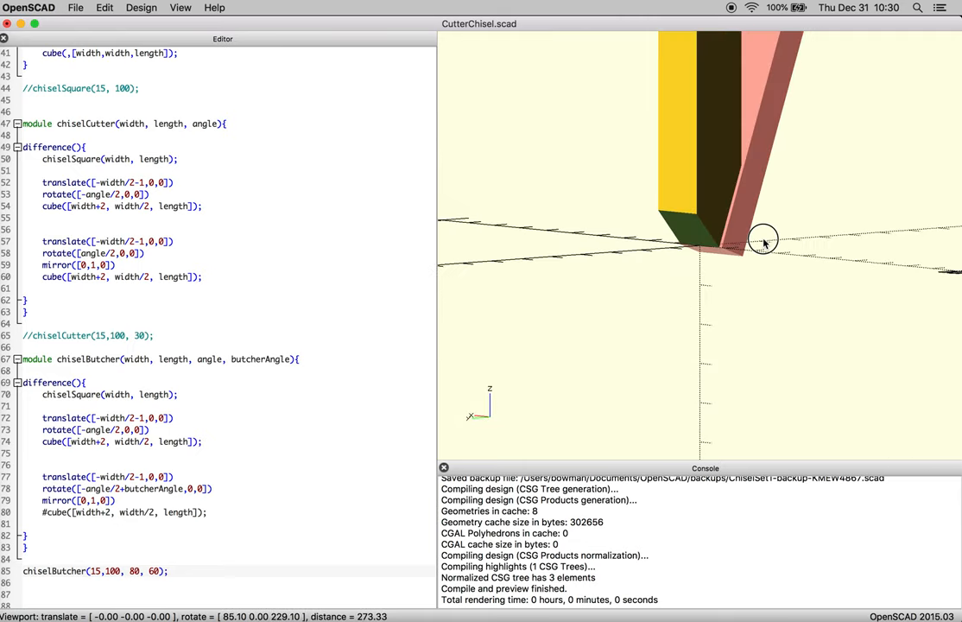
{"action": "left_click", "coordinate": [76, 7]}
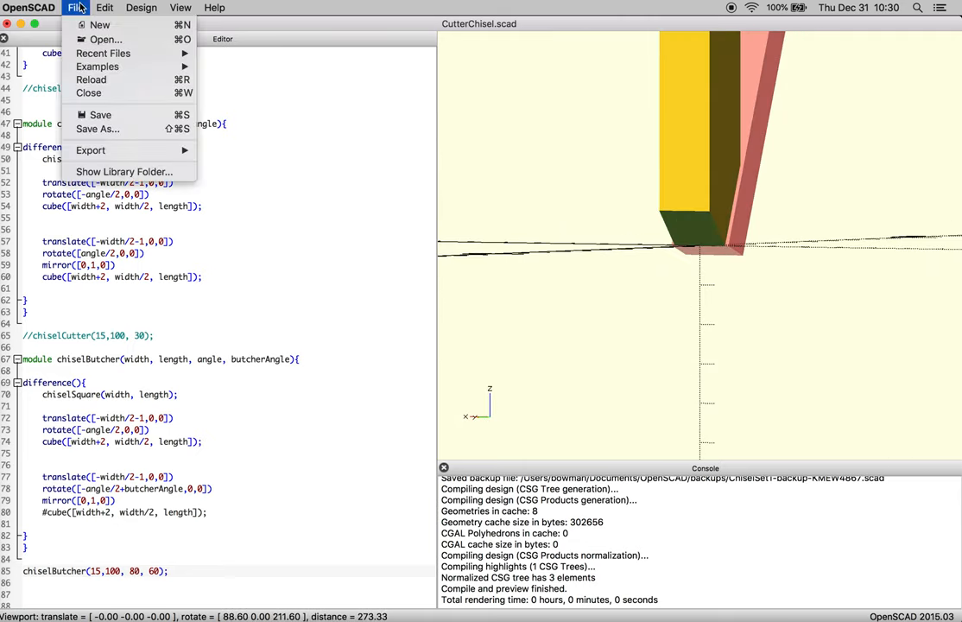
Step: Save the design as a new file named ButcherChisel.scad
{"action": "left_click", "coordinate": [97, 128]}
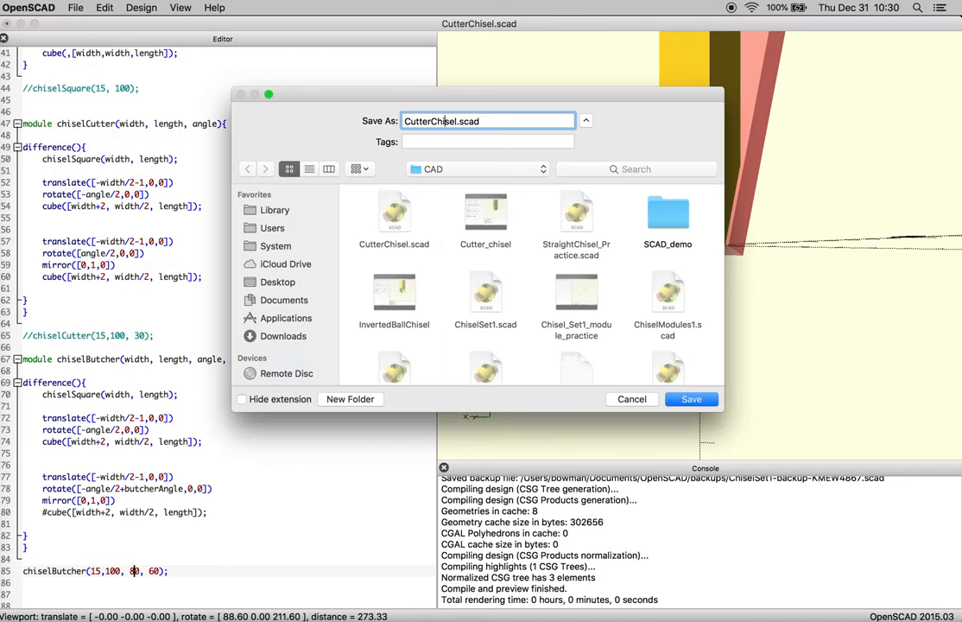
{"action": "type", "text": "Chisel.scad"}
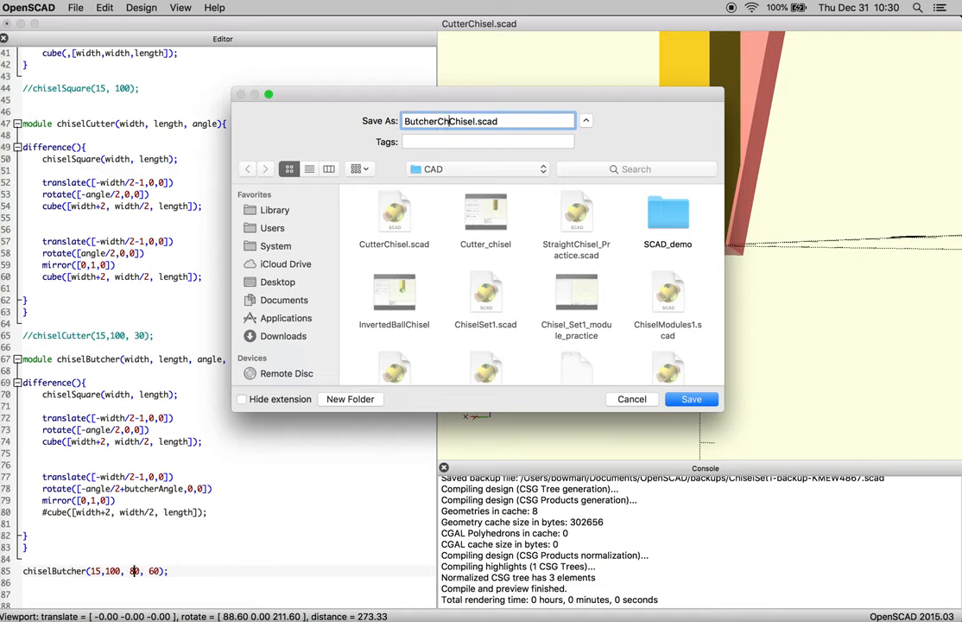
{"action": "key", "text": "Backspace"}
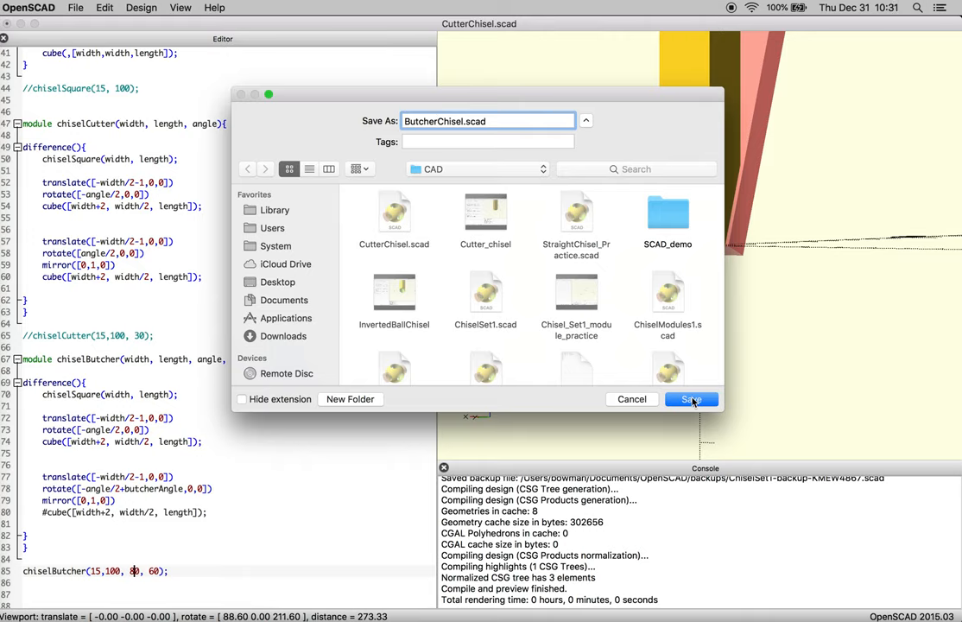
{"action": "left_click", "coordinate": [690, 399]}
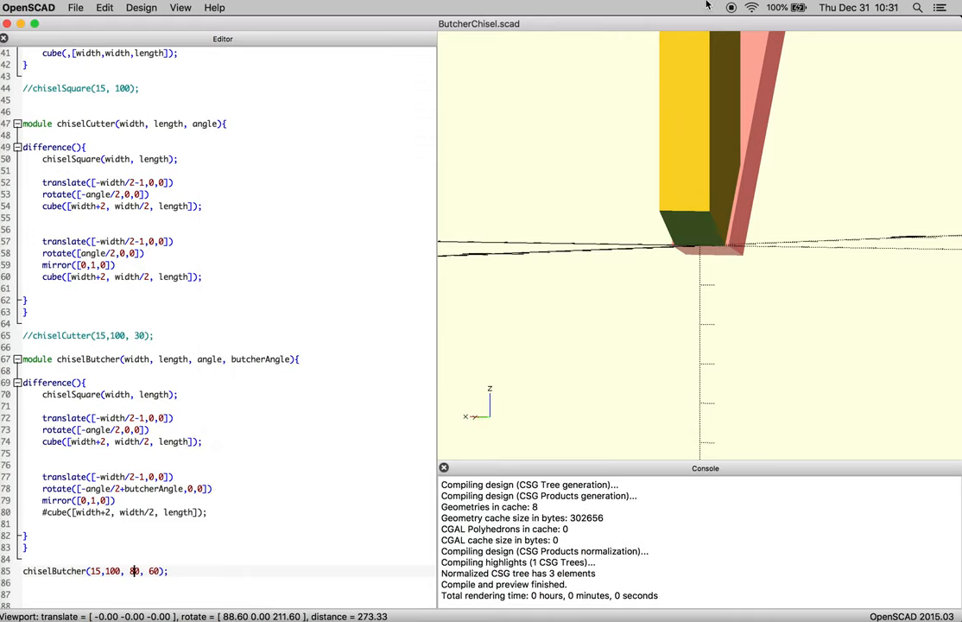